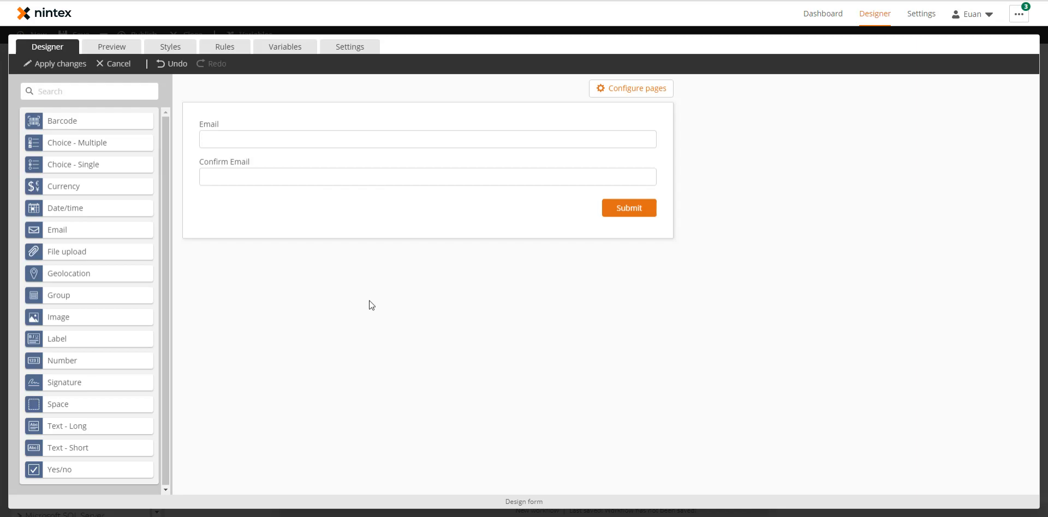
pyautogui.moveTo(307, 160)
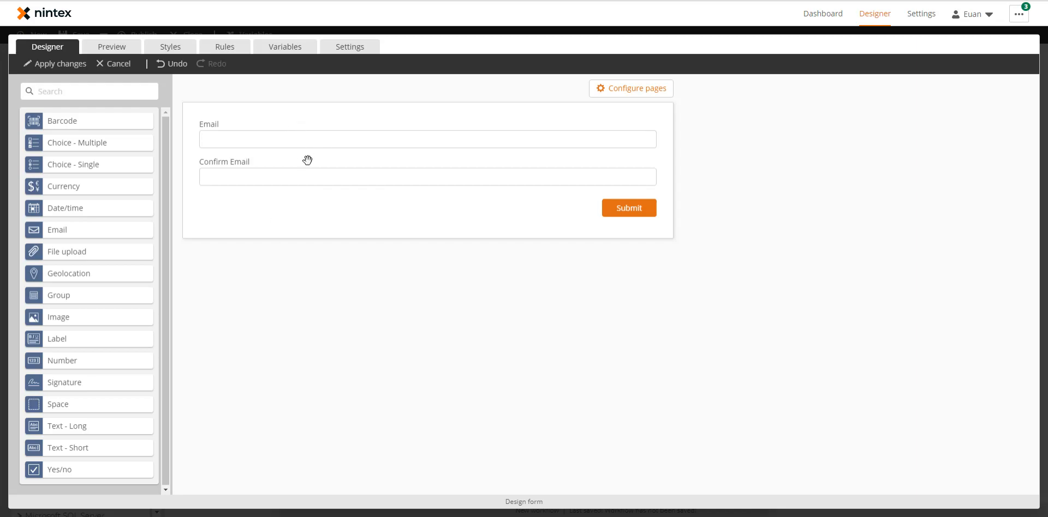
# - Show the form's rules with the on-load, on-input and on-submit sections
pyautogui.click(224, 46)
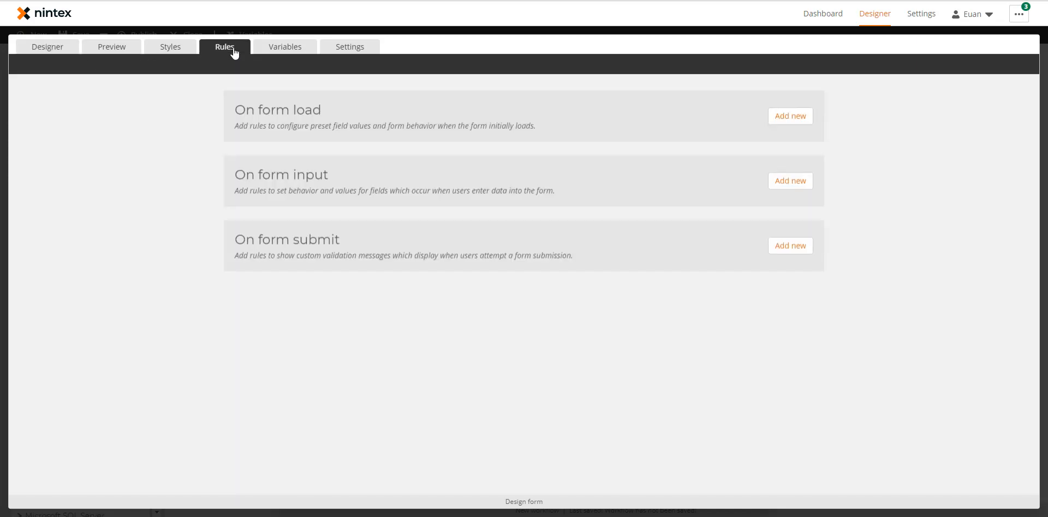
# - Add an on-submit rule 'Check email' with condition Email does not equal
pyautogui.click(790, 245)
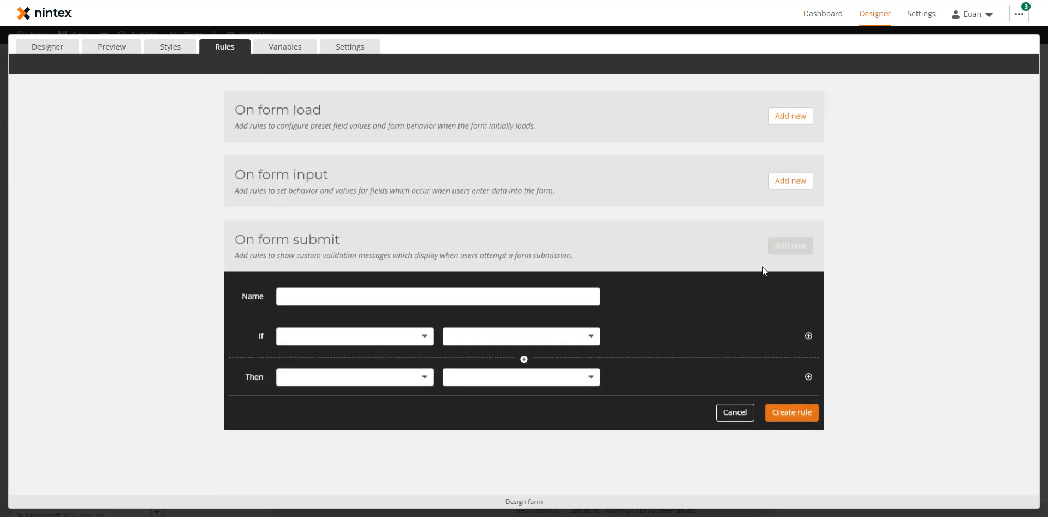
pyautogui.write('Check')
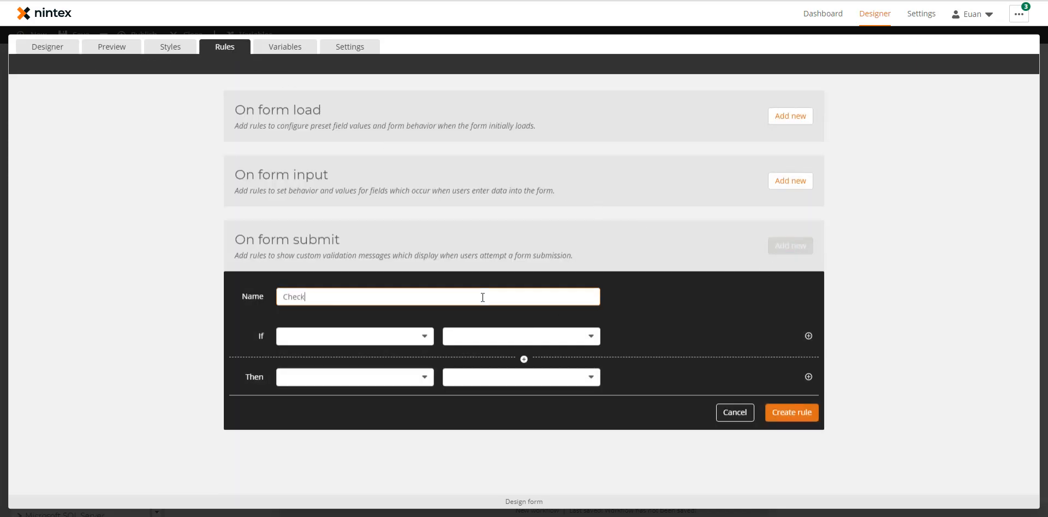
pyautogui.write('email')
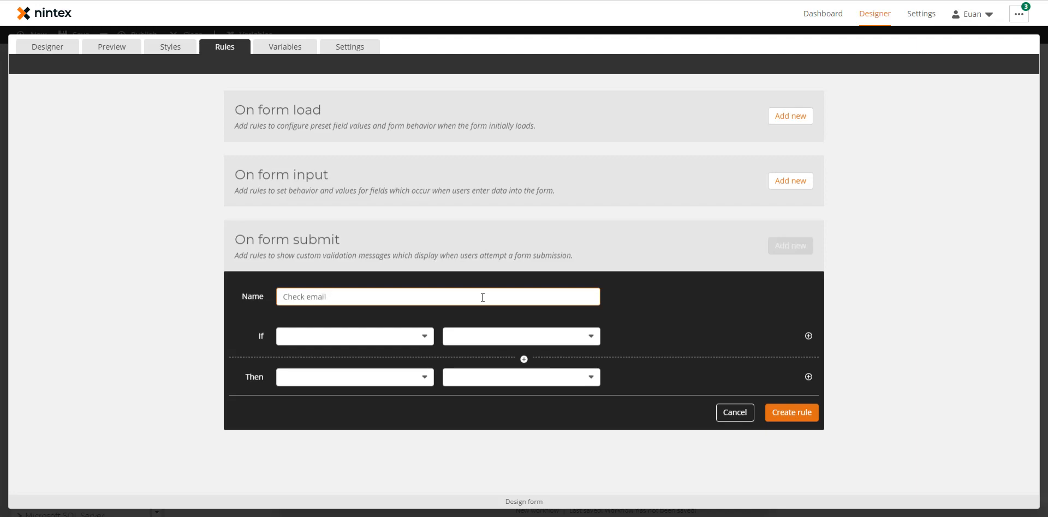
pyautogui.click(354, 336)
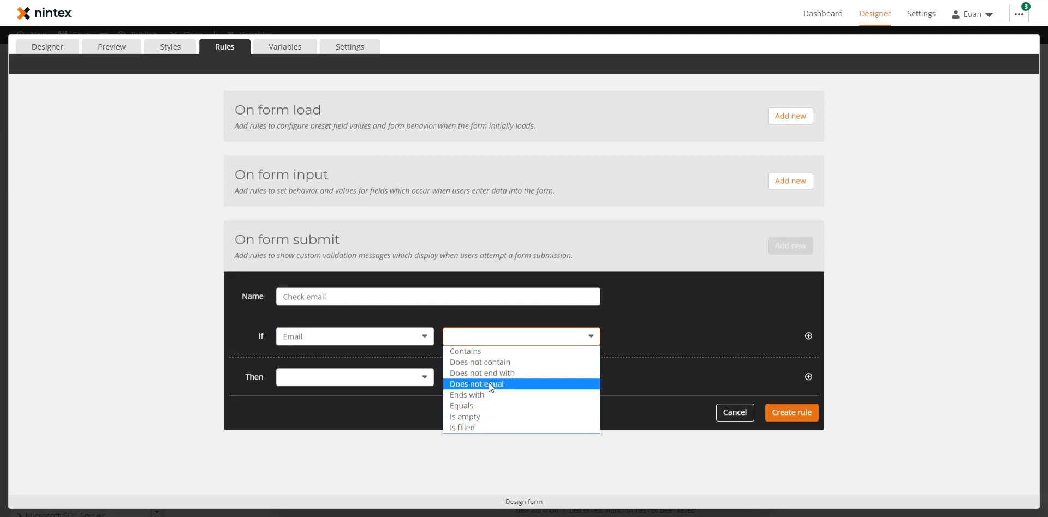
pyautogui.click(475, 384)
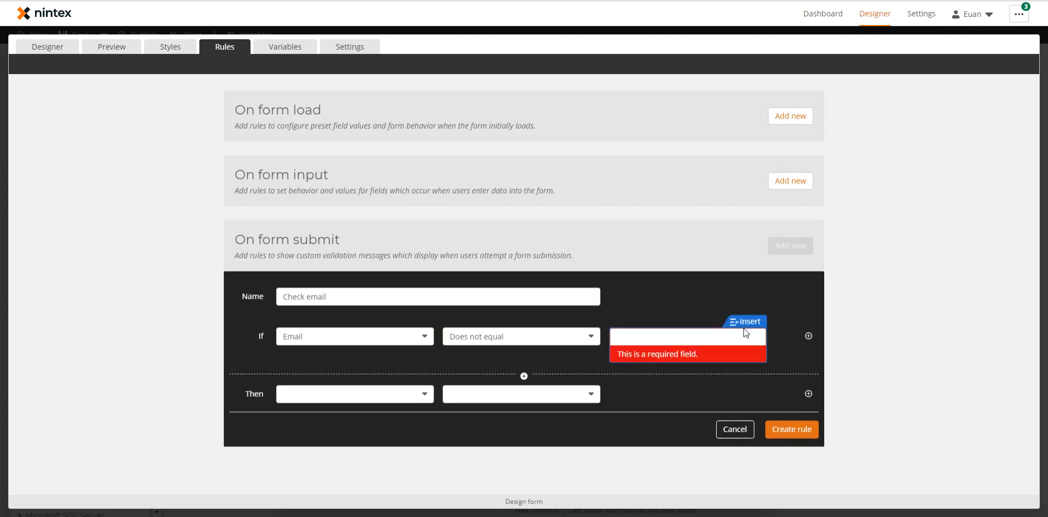
# - Create and insert a 'Check email' text variable built from the Confirm Email field as the comparison value
pyautogui.click(744, 322)
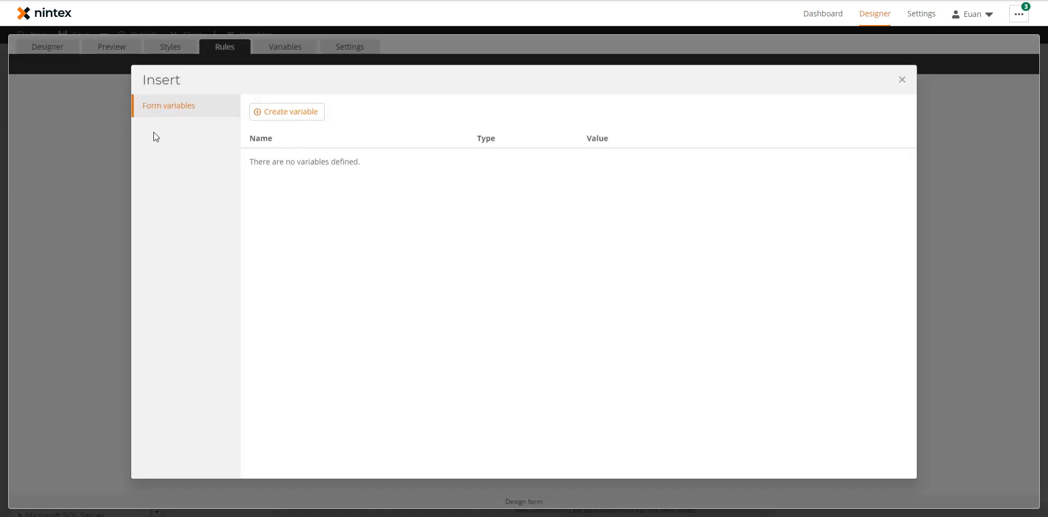
pyautogui.moveTo(133, 133)
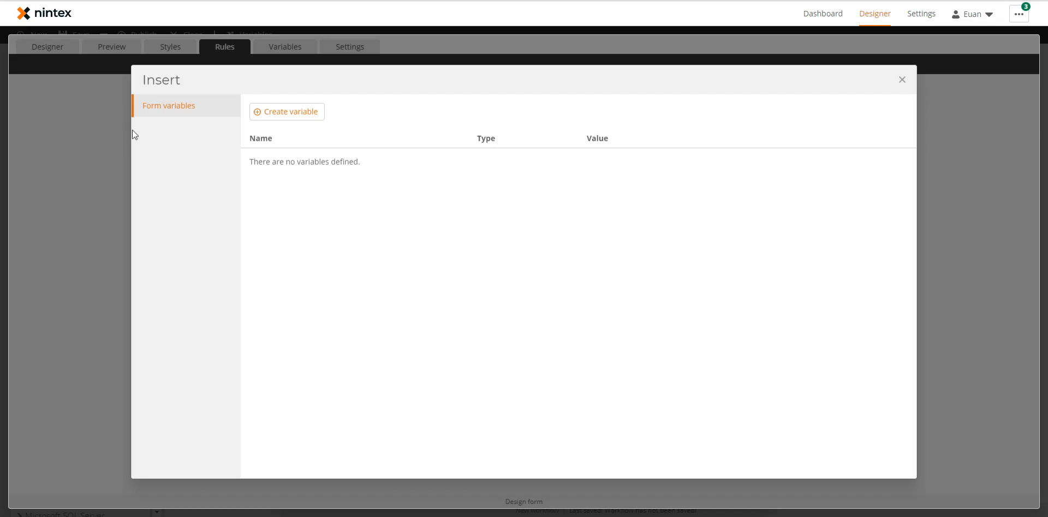
pyautogui.click(286, 112)
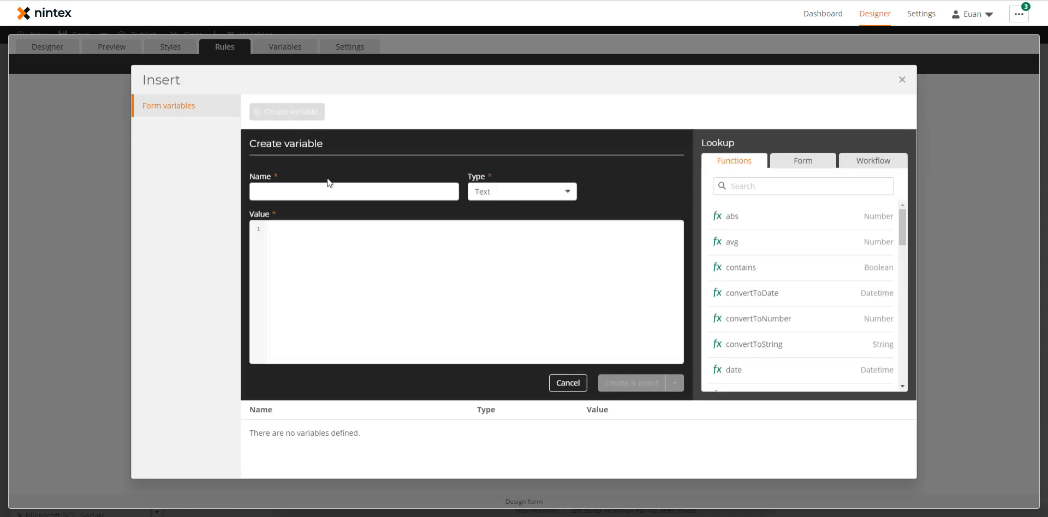
pyautogui.write('Check')
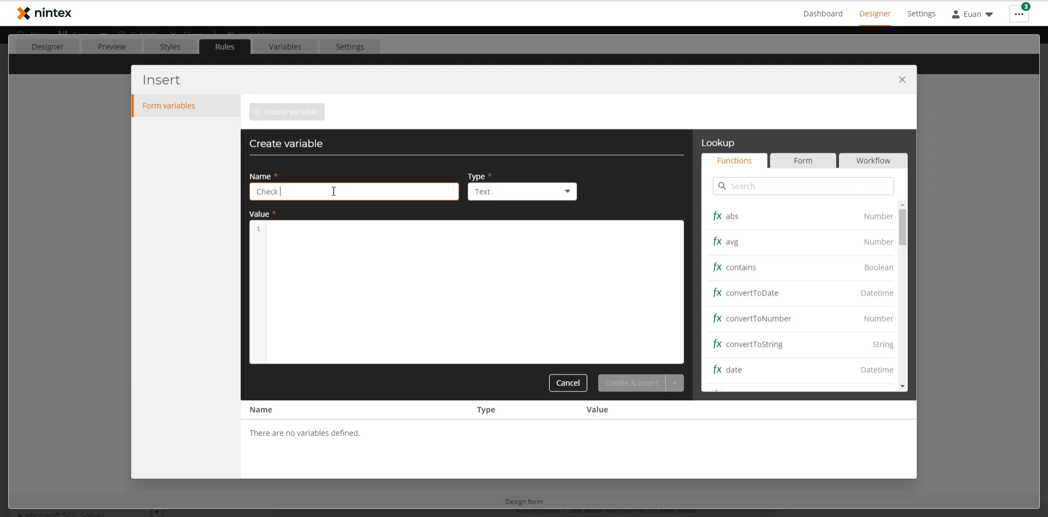
pyautogui.write('email')
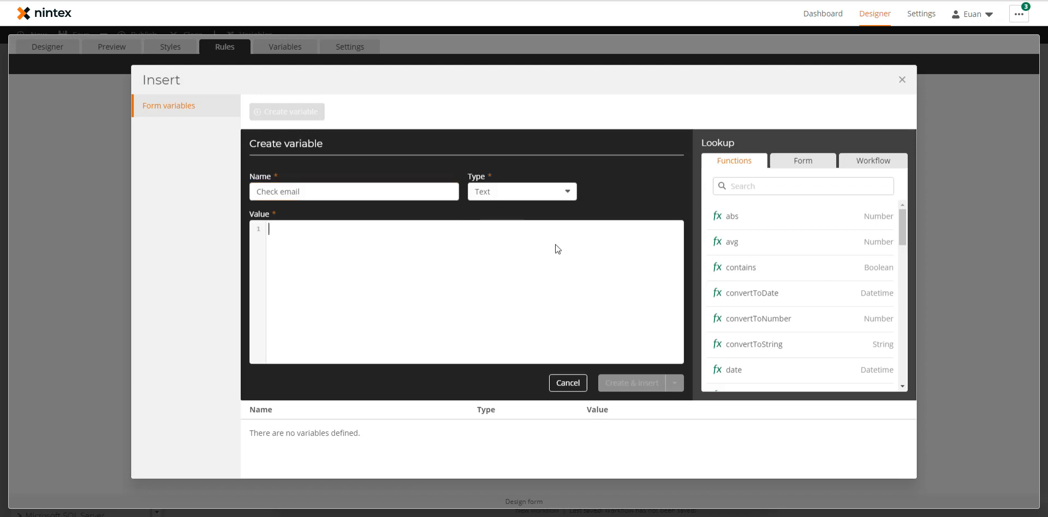
pyautogui.click(801, 160)
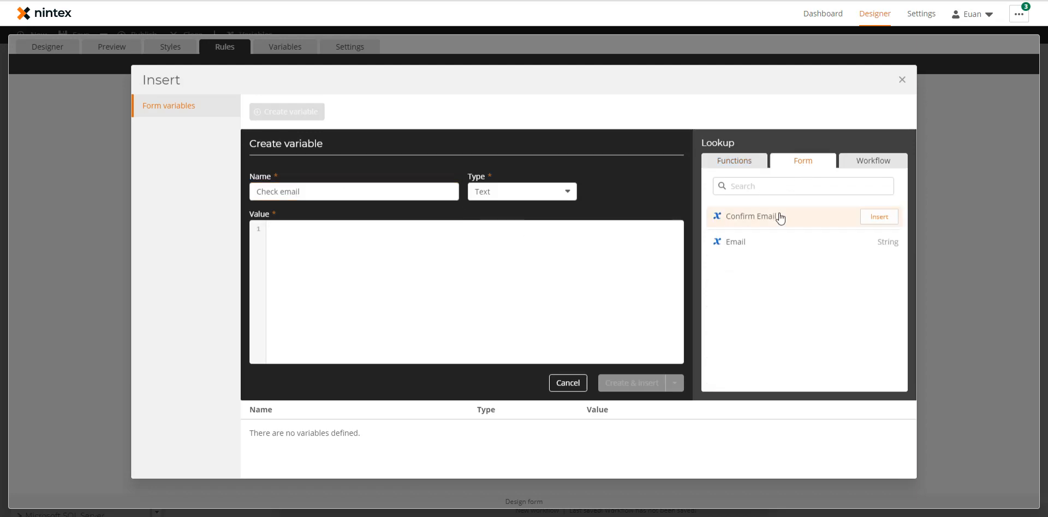
pyautogui.click(878, 216)
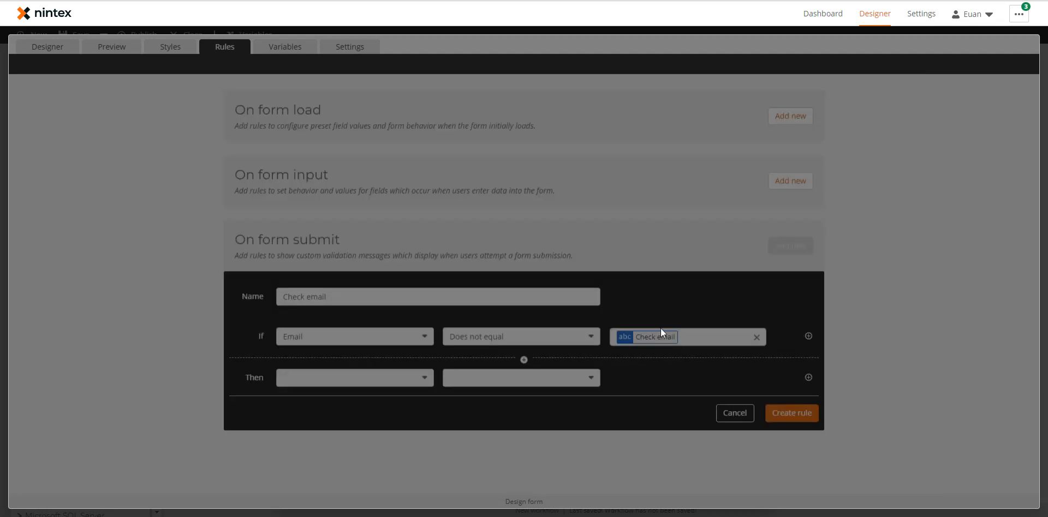
# - Have Confirm Email show validation error 'Email must match' and save the rule
pyautogui.click(353, 377)
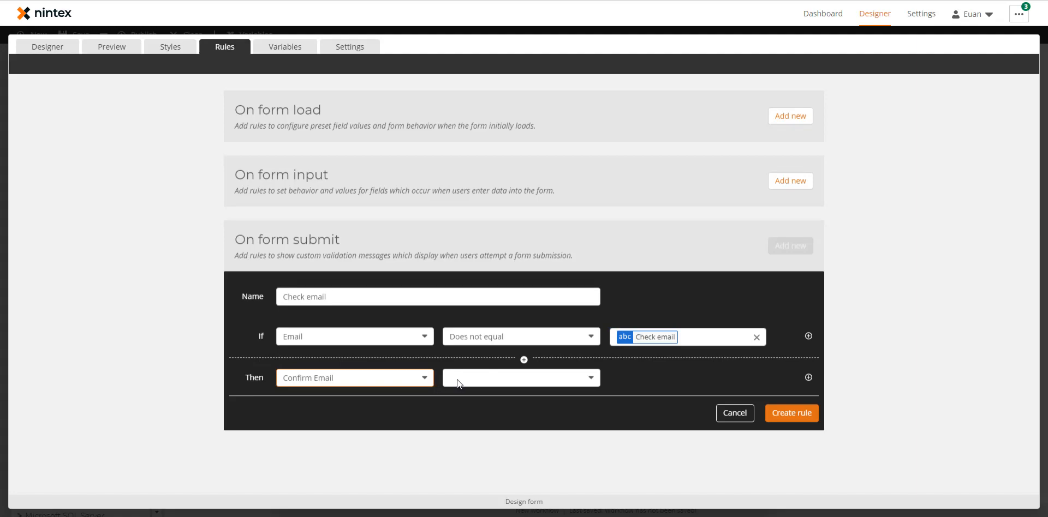
pyautogui.click(520, 378)
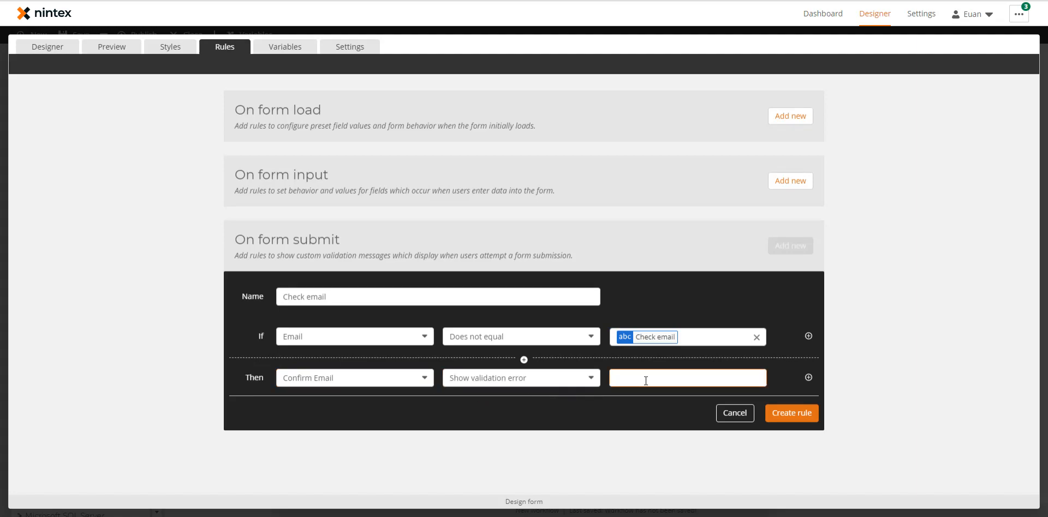
pyautogui.write('Email must')
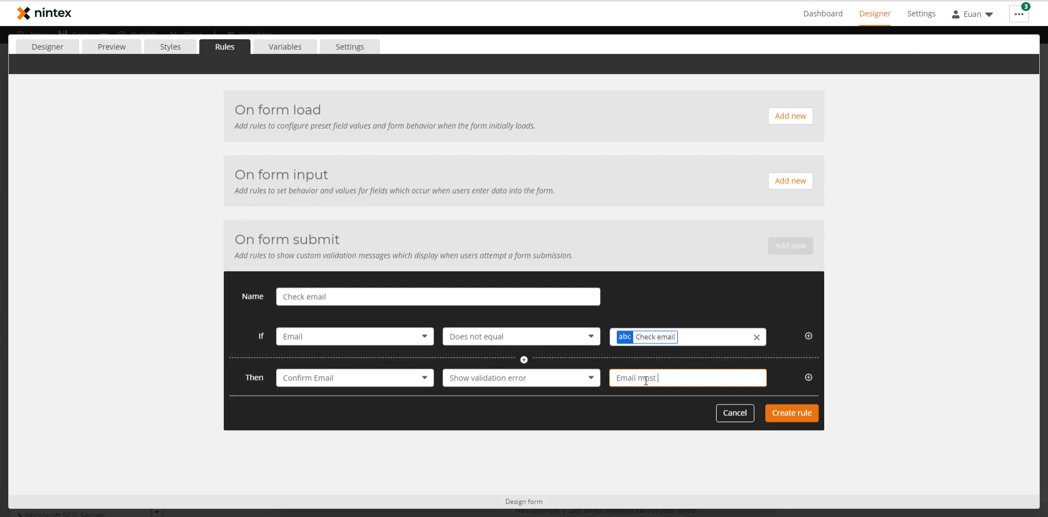
pyautogui.write('match')
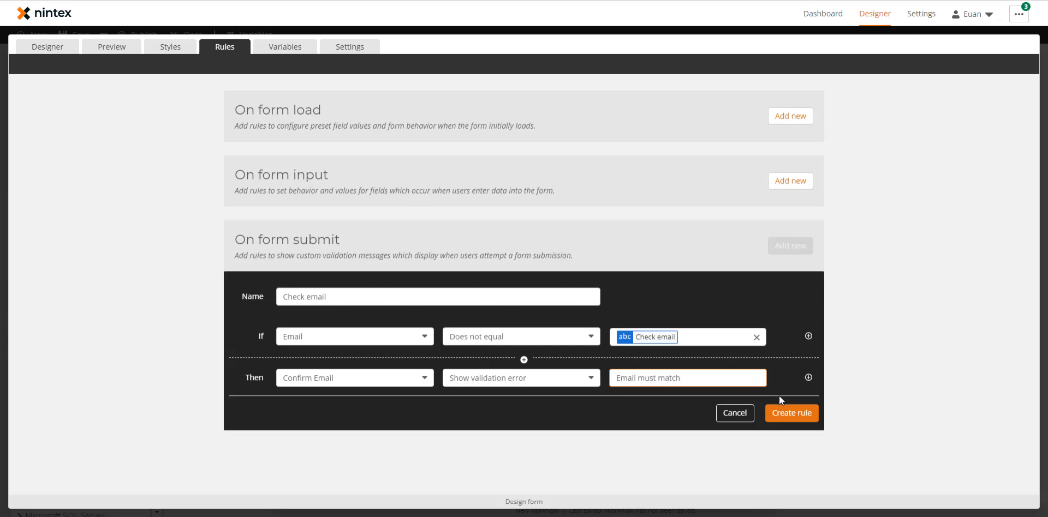
pyautogui.click(790, 413)
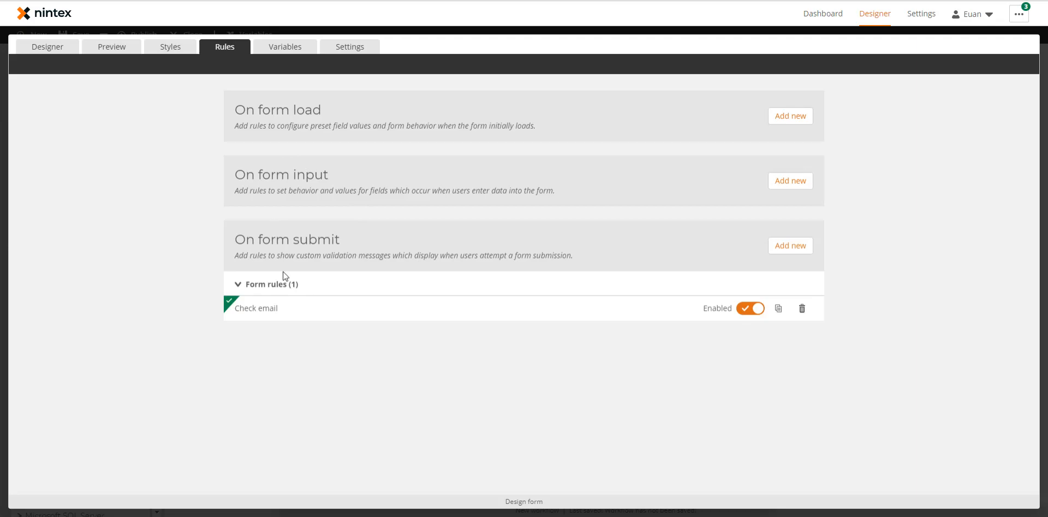
pyautogui.moveTo(171, 87)
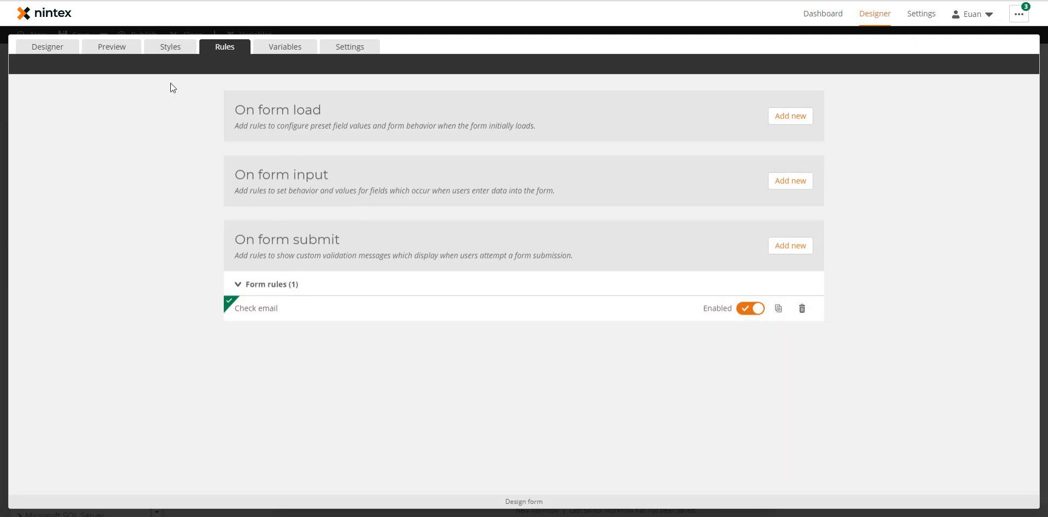
pyautogui.moveTo(112, 47)
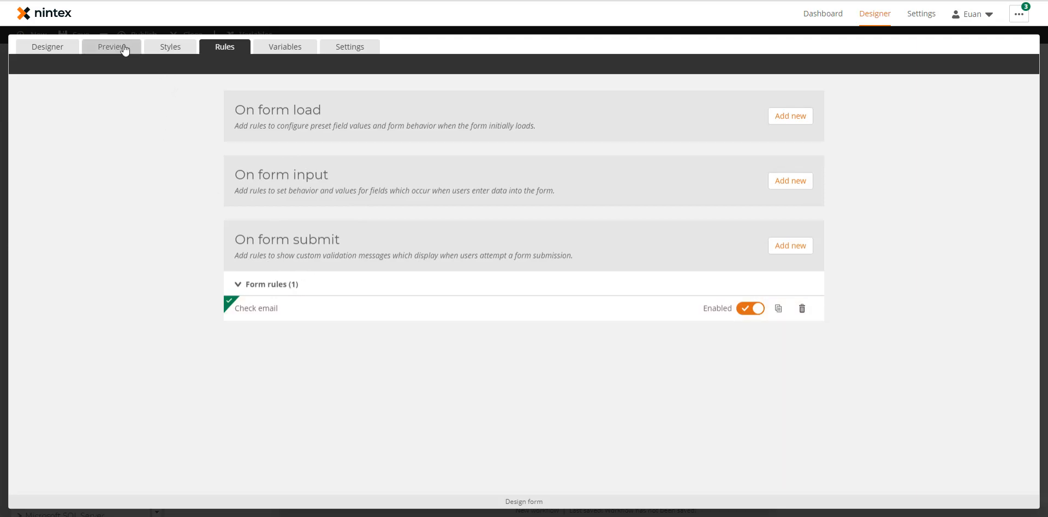
pyautogui.click(111, 46)
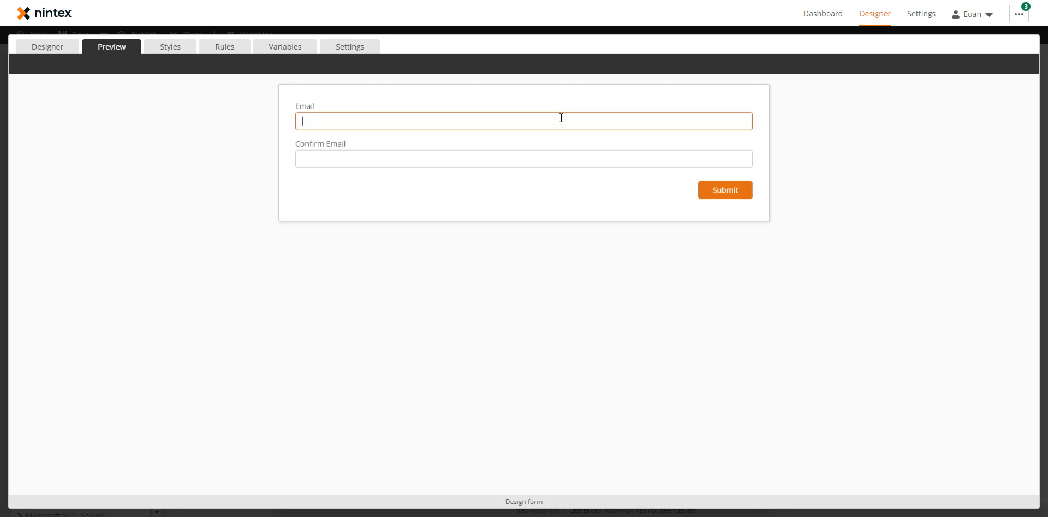
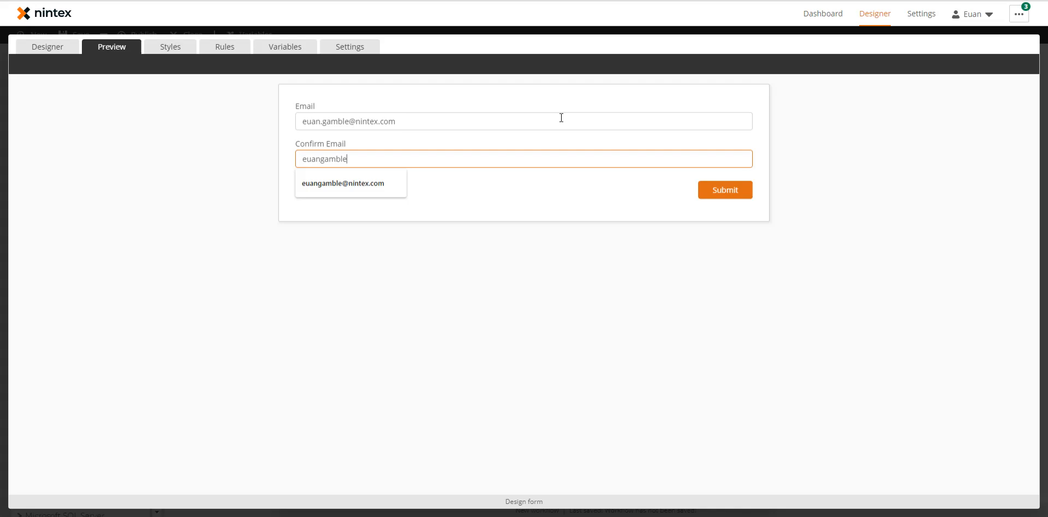
pyautogui.click(343, 184)
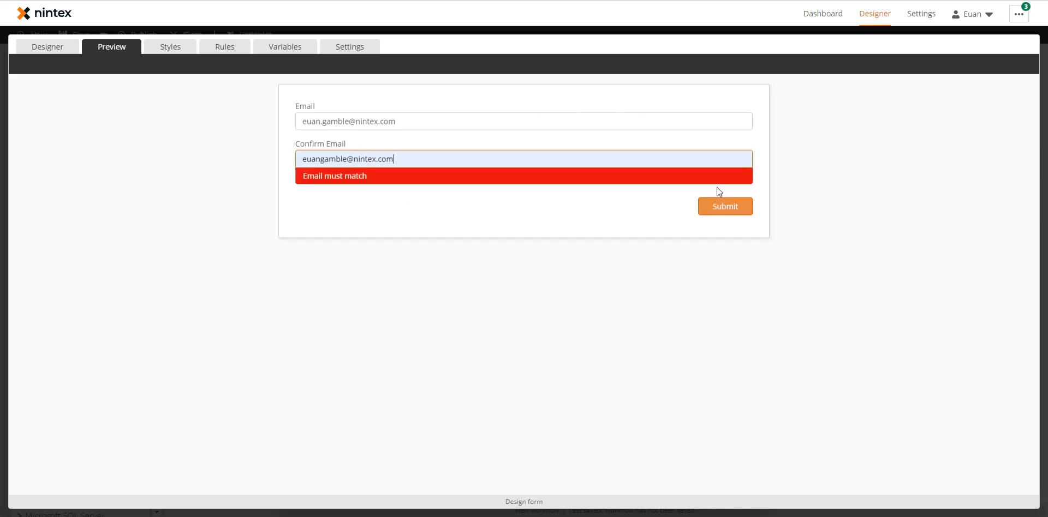
pyautogui.moveTo(601, 232)
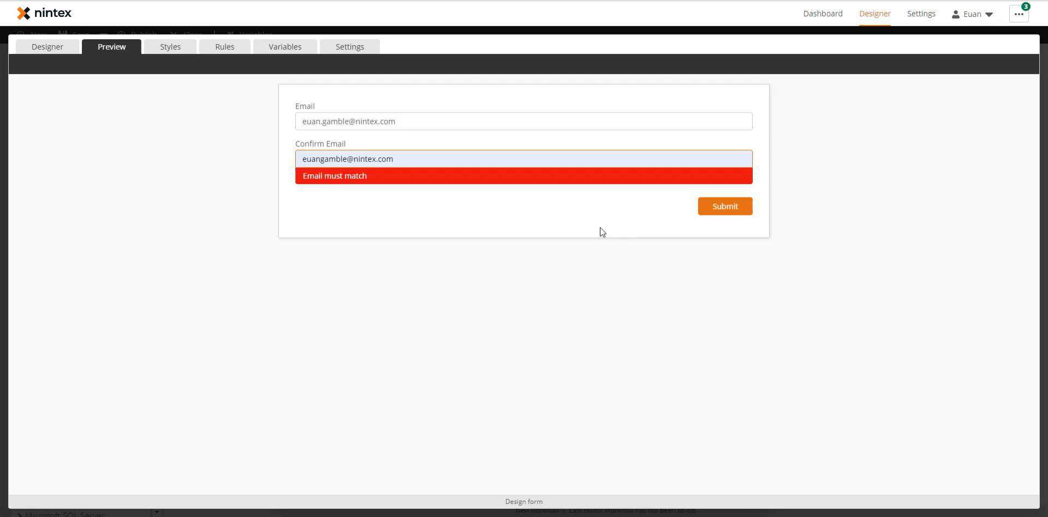
pyautogui.click(523, 159)
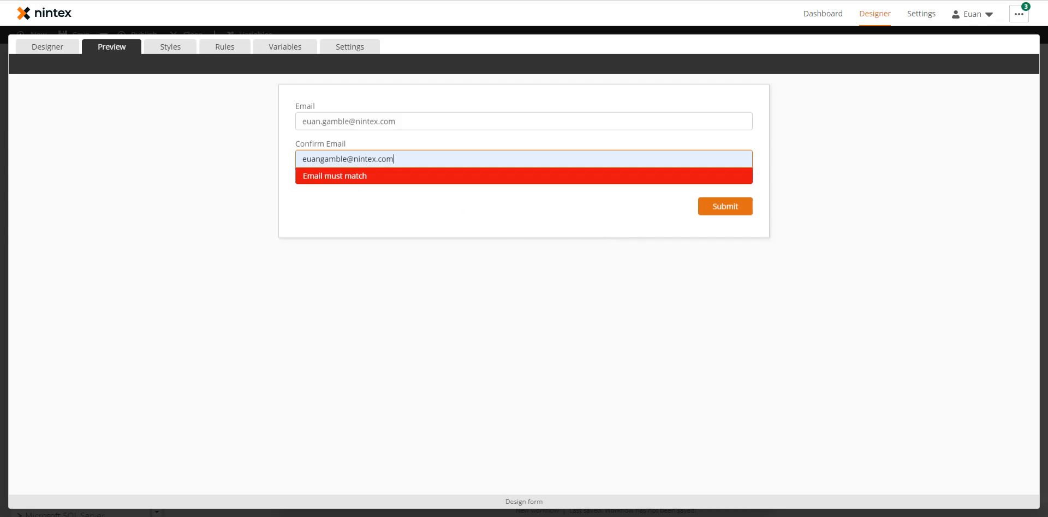
pyautogui.click(47, 46)
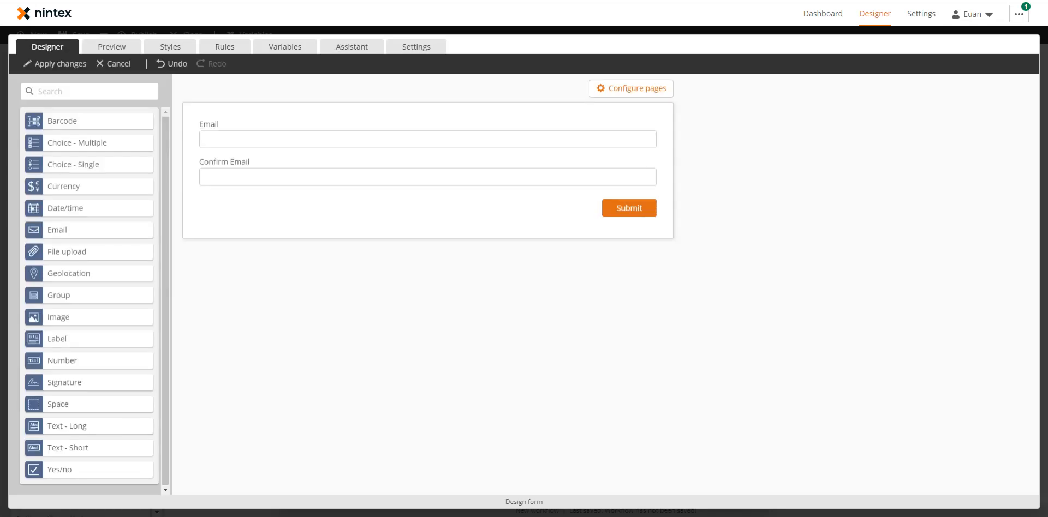
pyautogui.moveTo(233, 130)
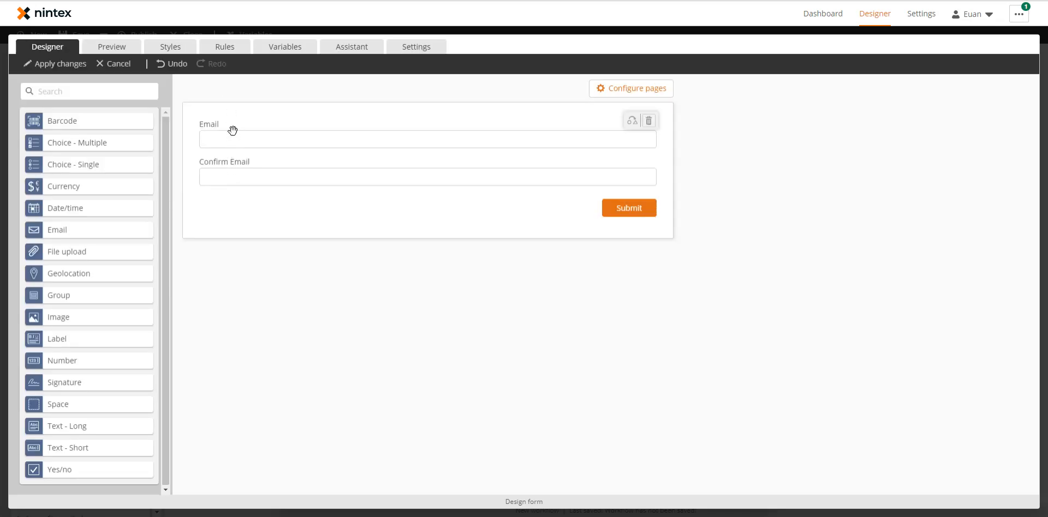
pyautogui.moveTo(224, 46)
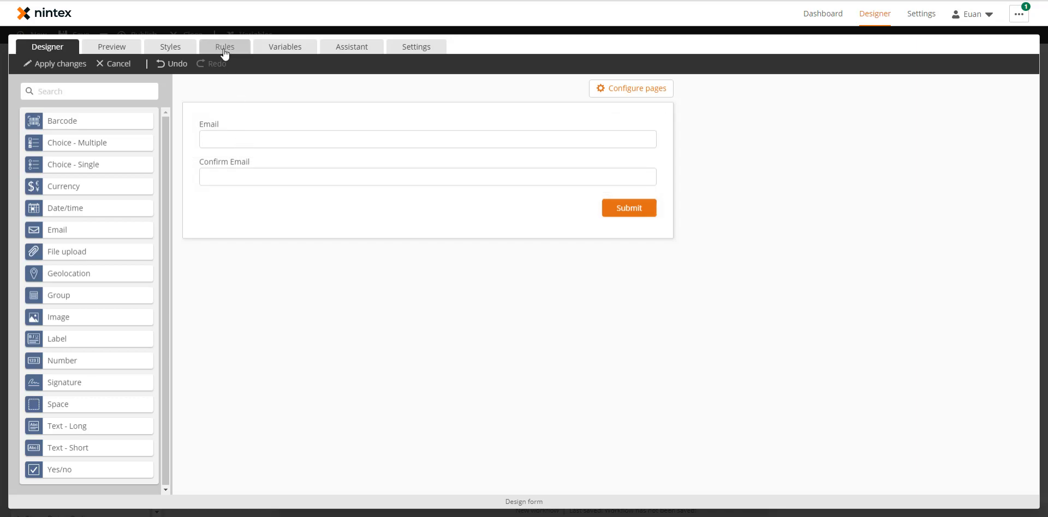
# - Start on-submit rule 'Check email' comparing Email does not equal the Confirm Email field
pyautogui.click(224, 46)
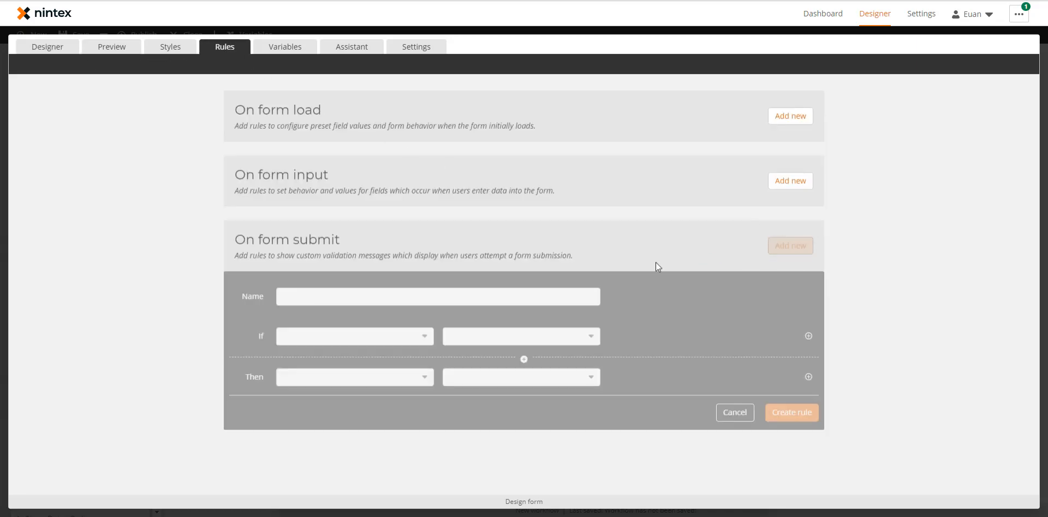
pyautogui.write('Check')
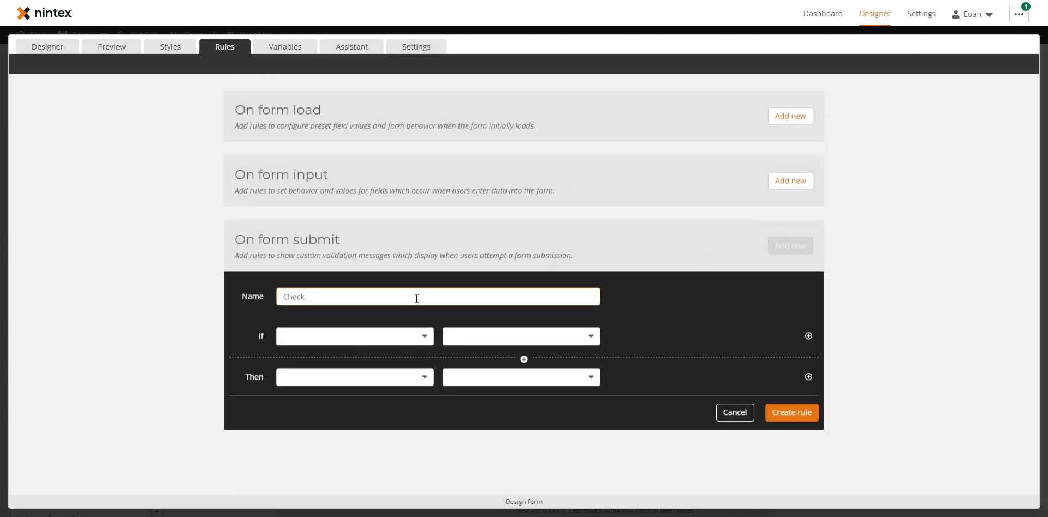
pyautogui.write('email')
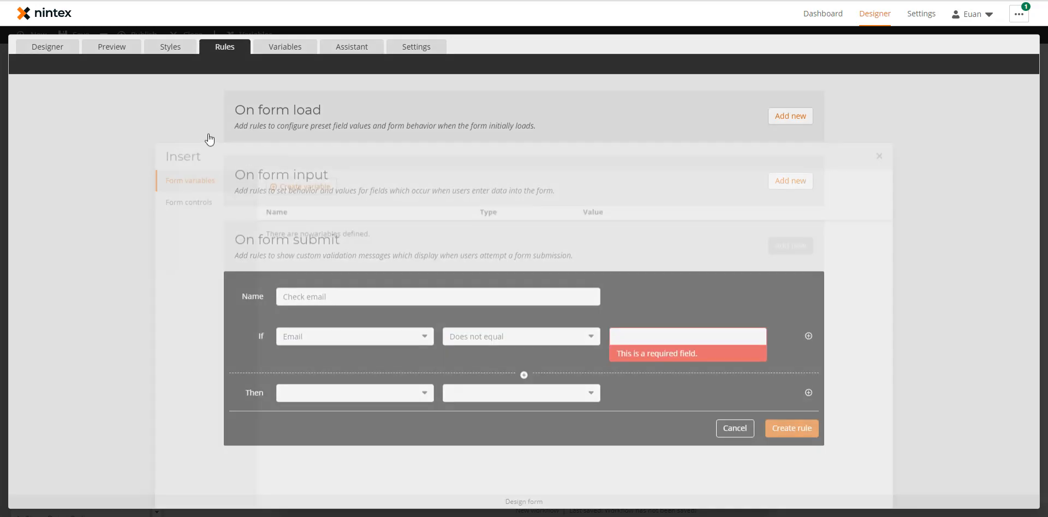
pyautogui.click(189, 203)
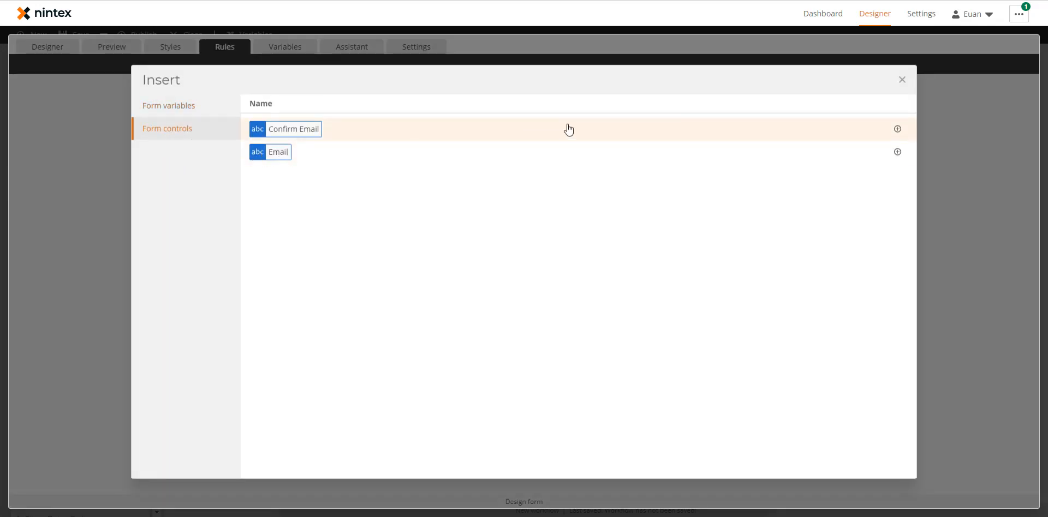
pyautogui.click(897, 129)
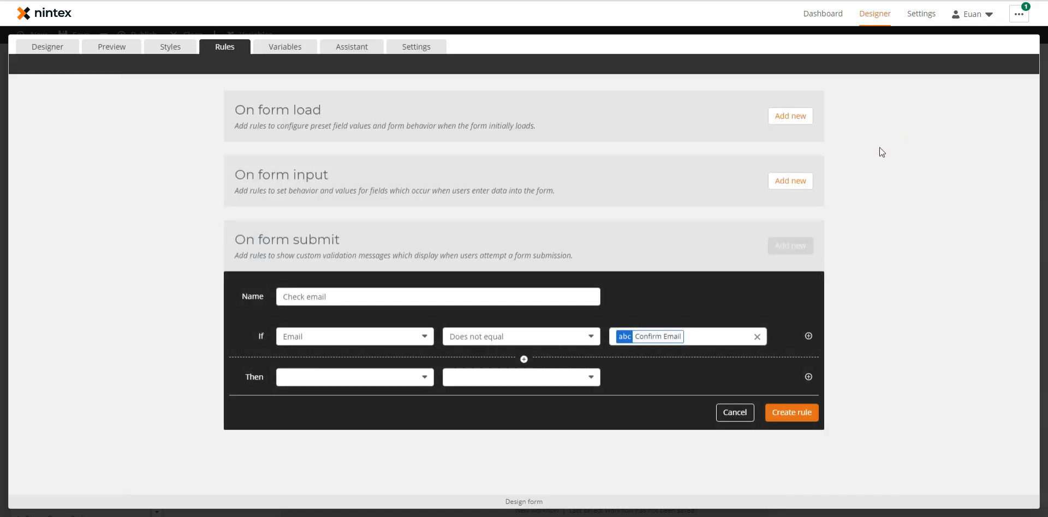
# - Have Confirm Email show the 'Email must match' validation error and save the rule
pyautogui.click(354, 376)
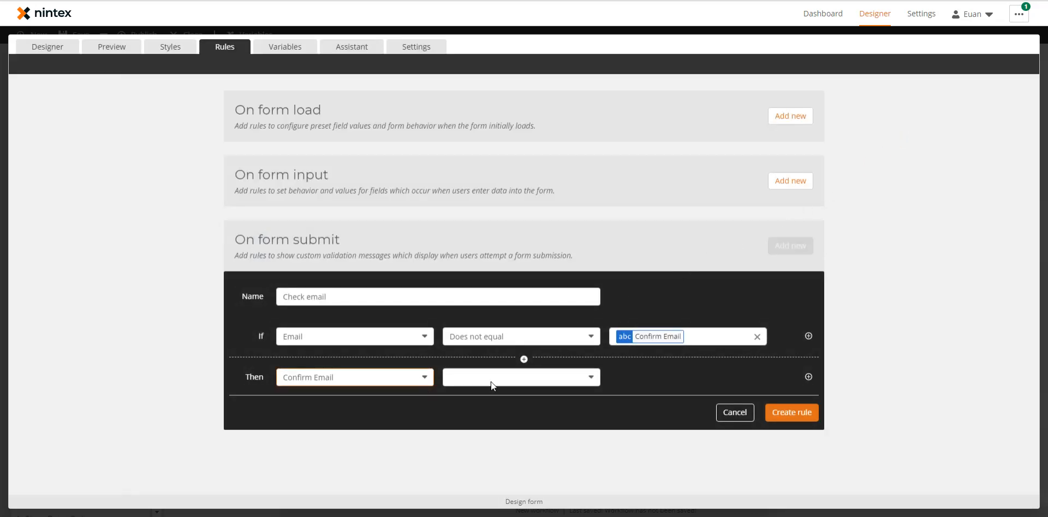
pyautogui.click(519, 377)
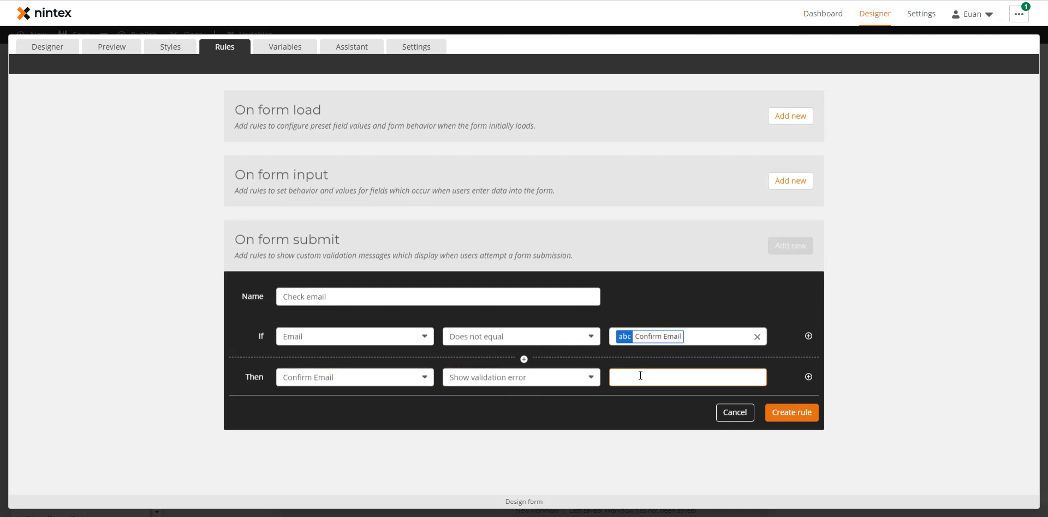
pyautogui.write('Email')
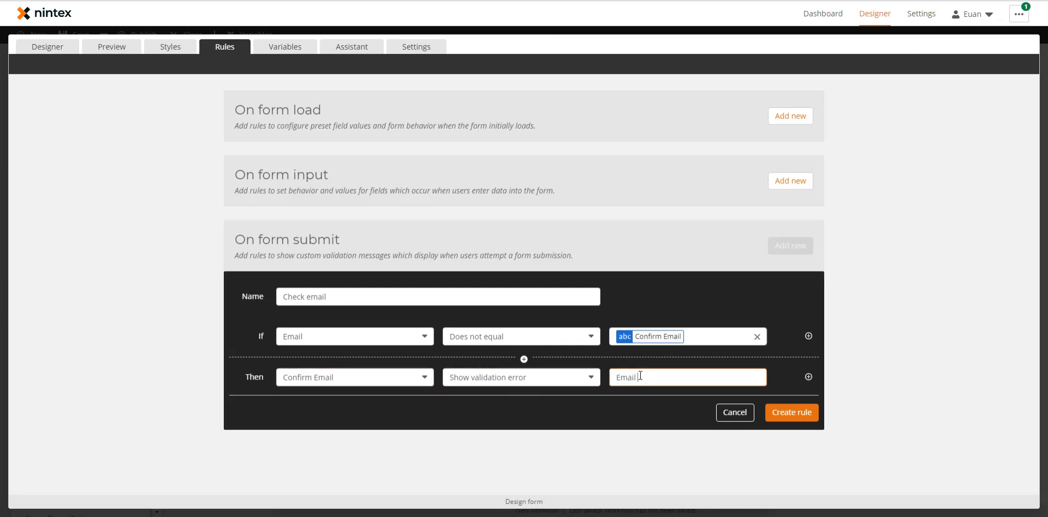
pyautogui.write('musty')
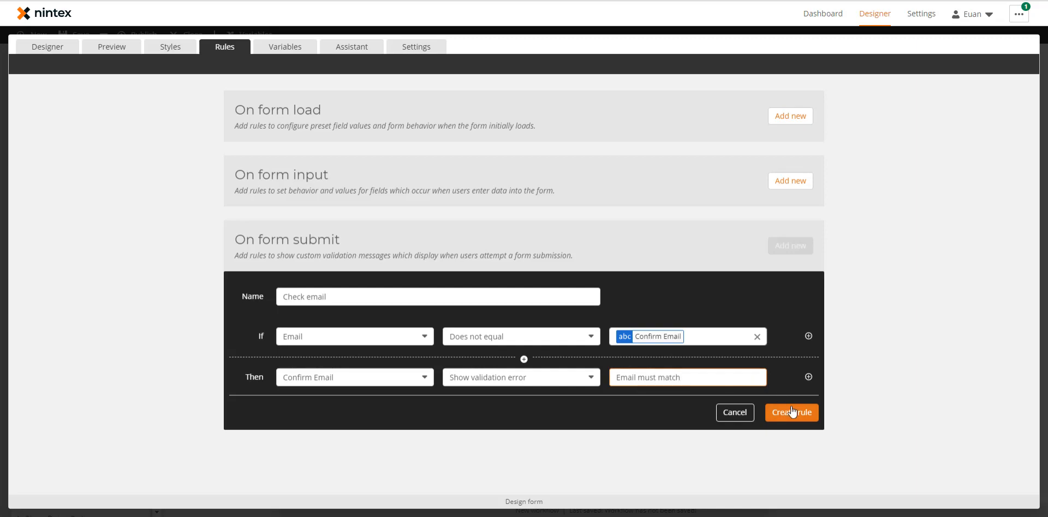
pyautogui.click(791, 412)
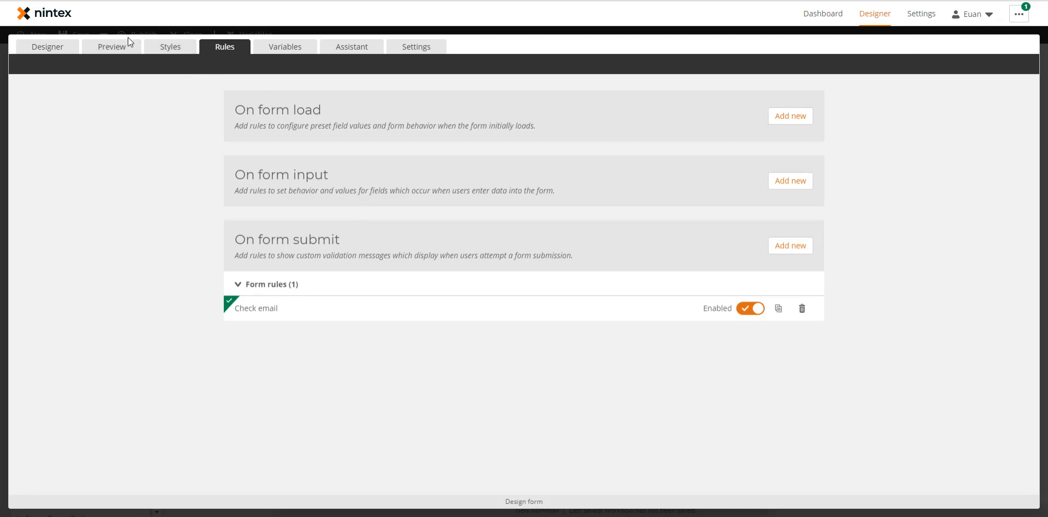
# - Preview the form entering differing Email and Confirm Email addresses to trigger 'Email must match'
pyautogui.click(111, 46)
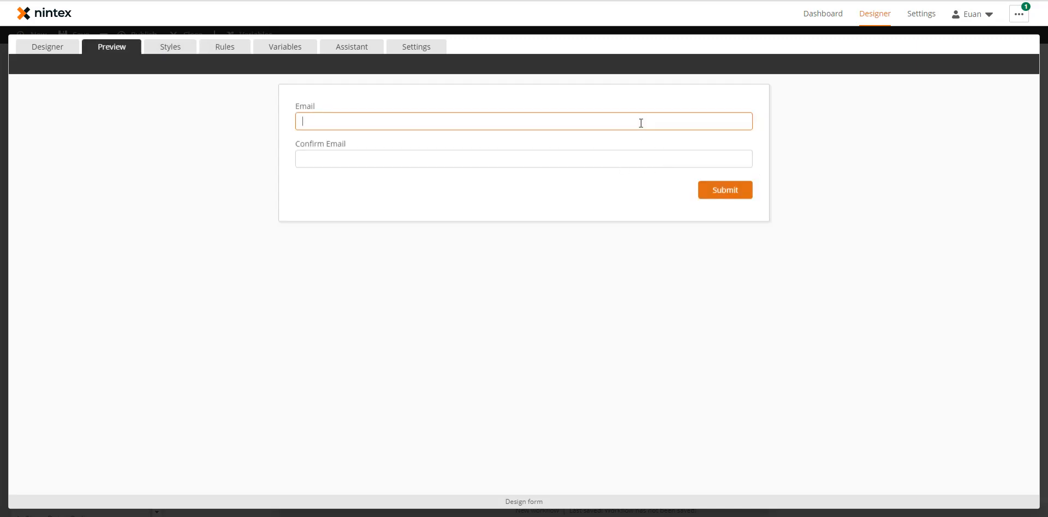
pyautogui.write('euanga')
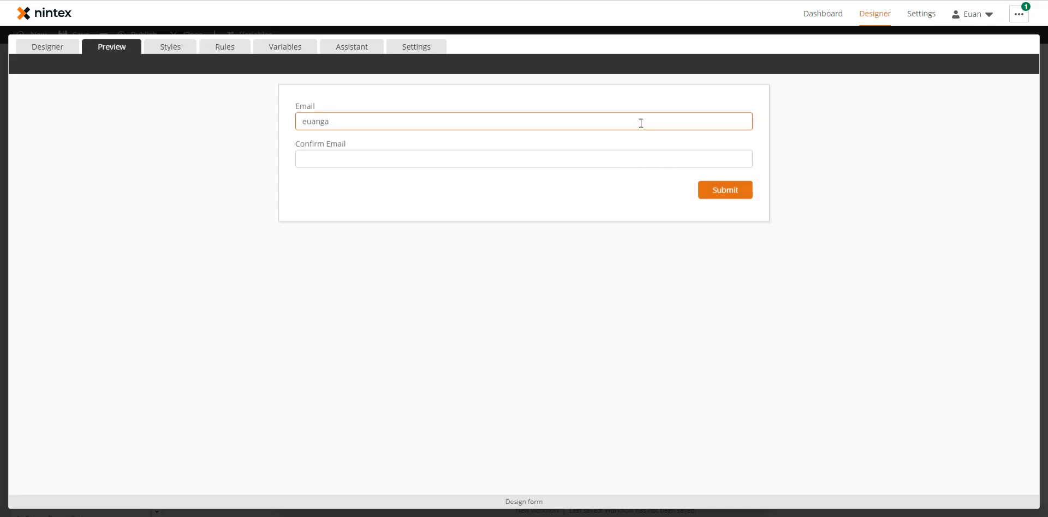
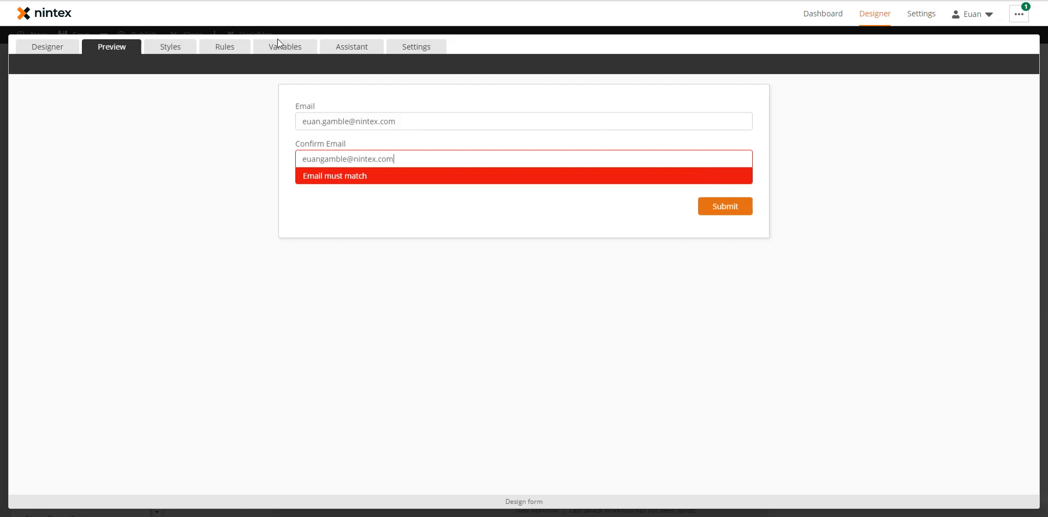
# - Reopen the Check email rule, view the Insert field list and close it unchanged
pyautogui.click(223, 47)
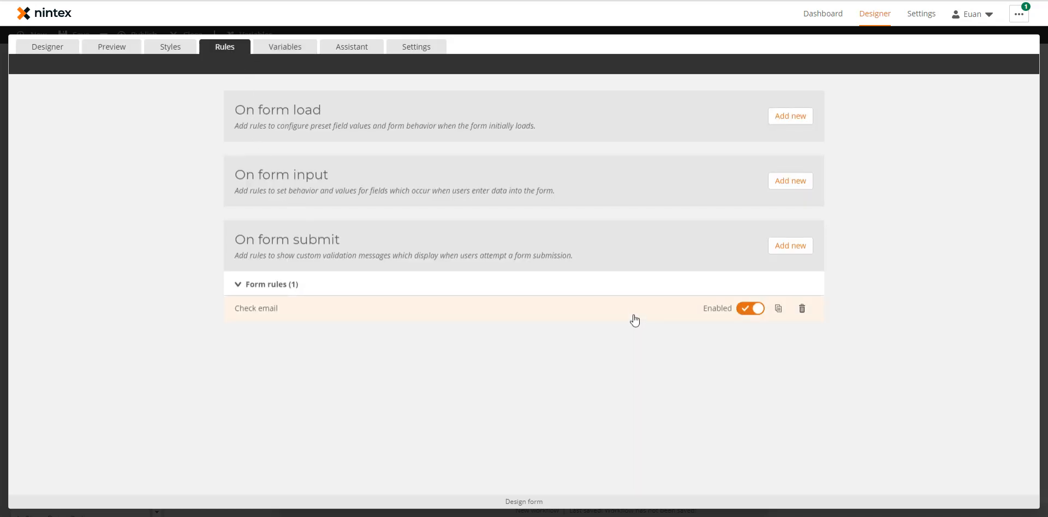
pyautogui.click(255, 307)
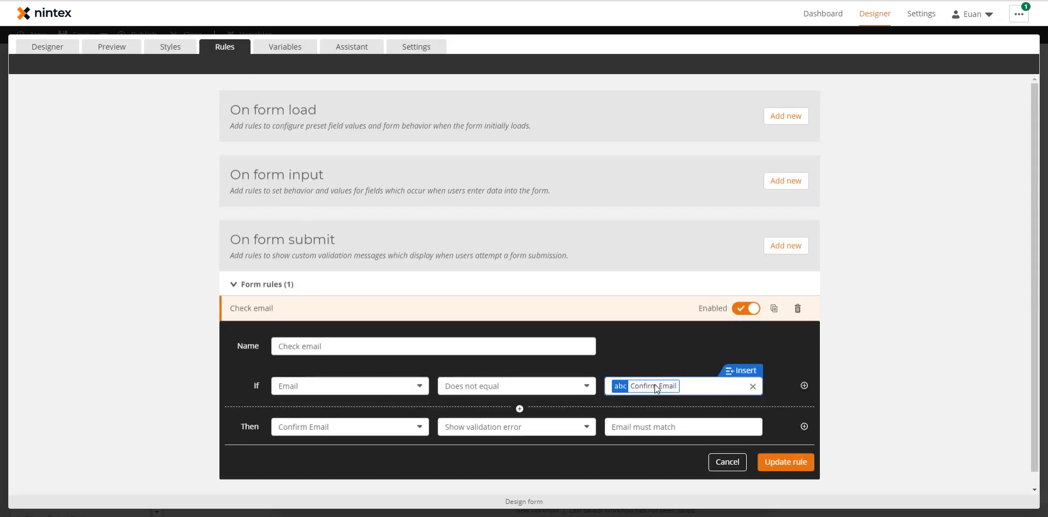
pyautogui.click(739, 371)
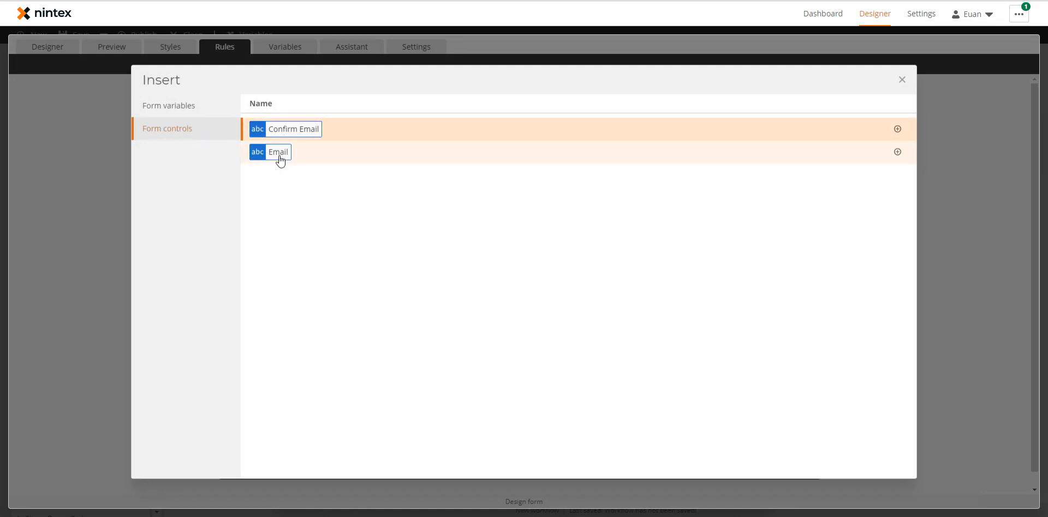
pyautogui.moveTo(901, 80)
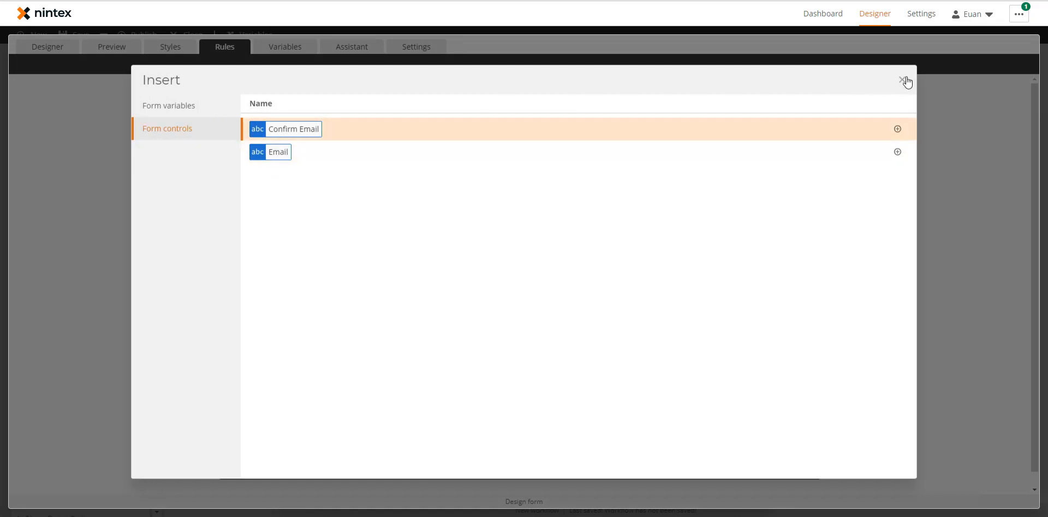
pyautogui.click(906, 80)
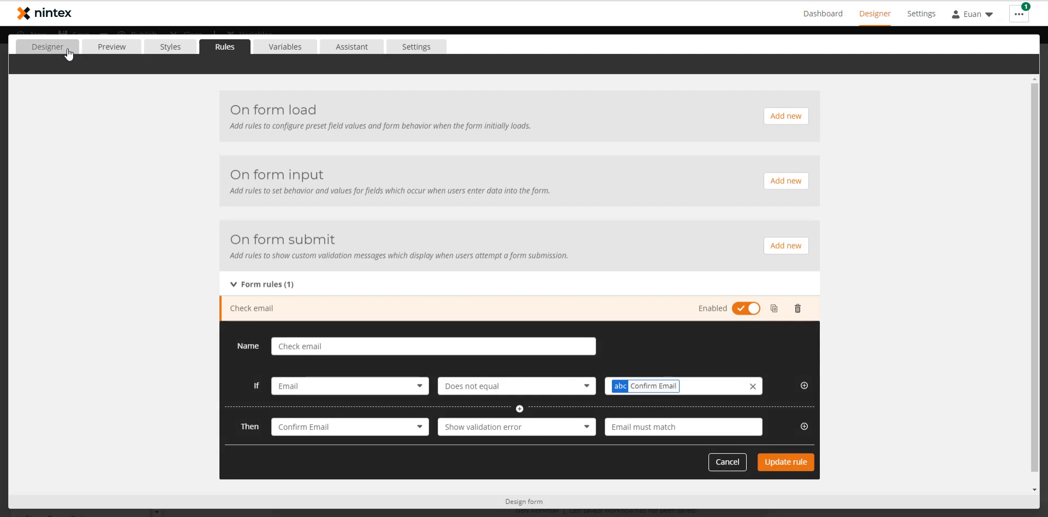
# - In the designer, drag Number controls into one row beneath Confirm Email
pyautogui.click(47, 47)
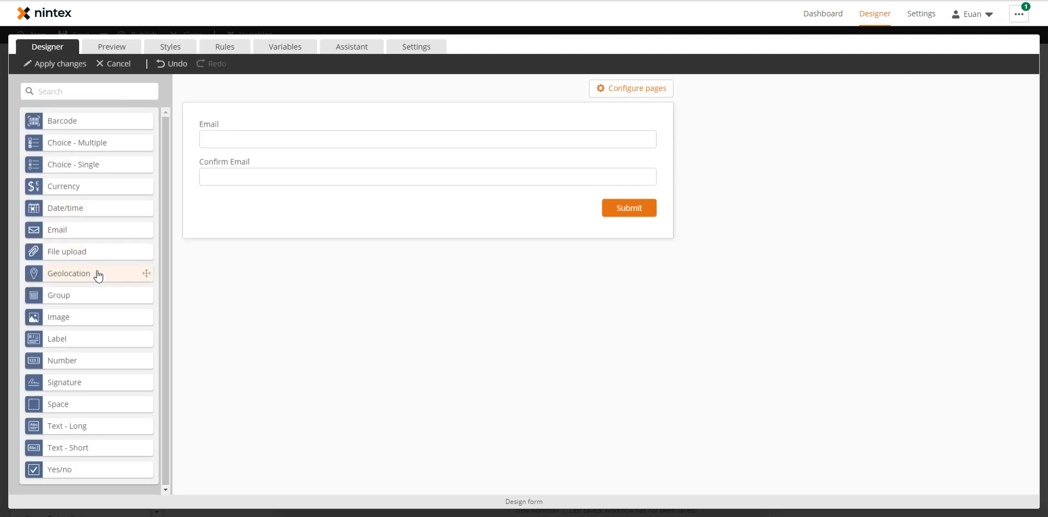
pyautogui.moveTo(77, 380)
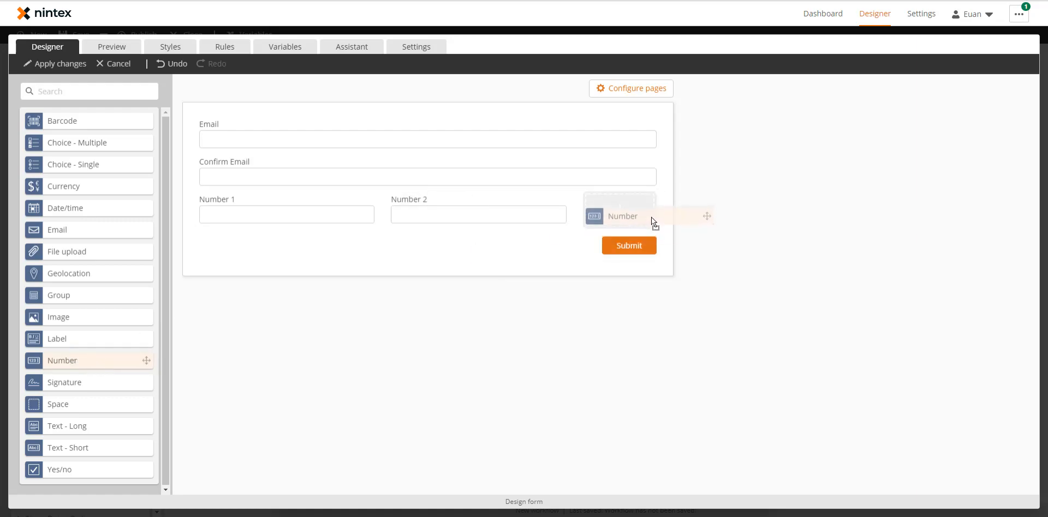
pyautogui.moveTo(63, 360); pyautogui.dragTo(615, 214)
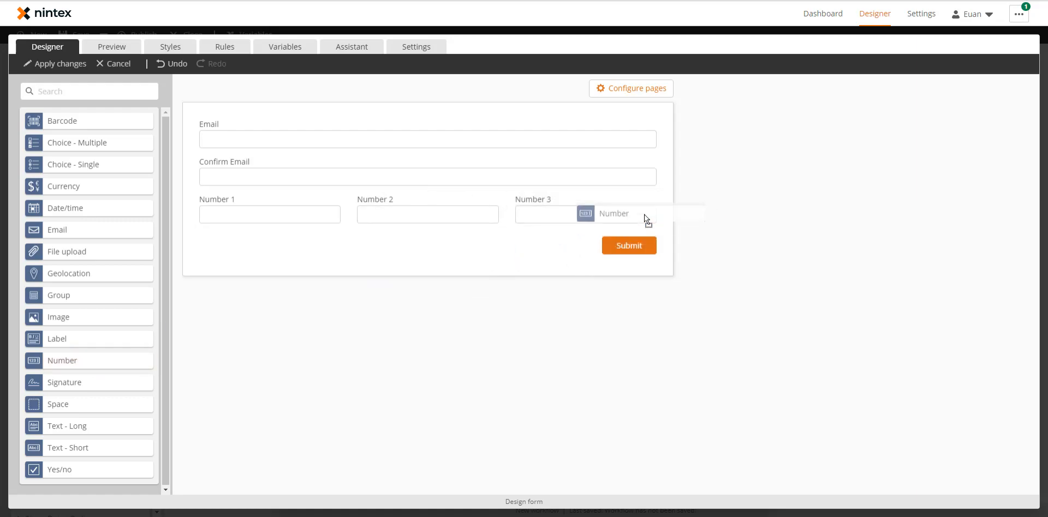
pyautogui.moveTo(61, 360); pyautogui.dragTo(613, 213)
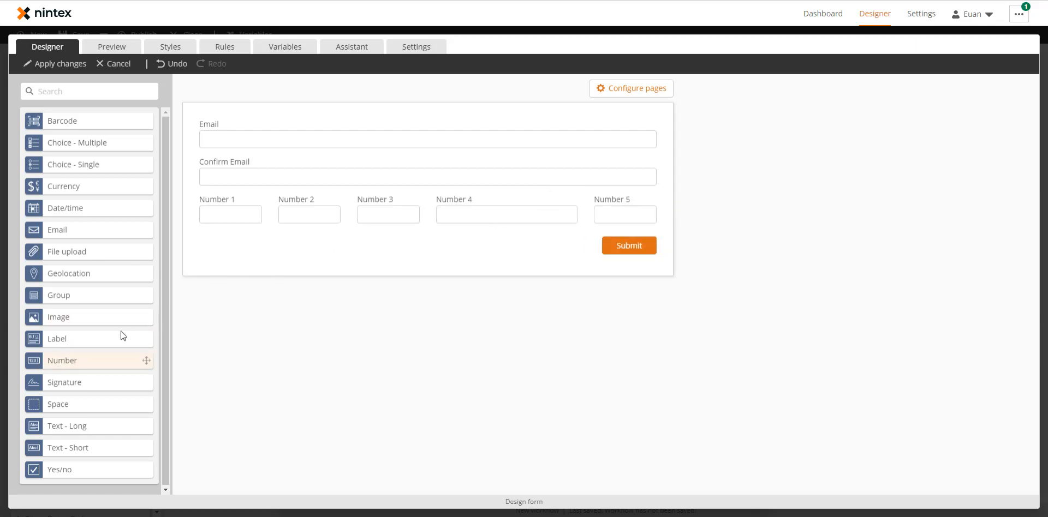
pyautogui.moveTo(62, 360); pyautogui.dragTo(655, 220)
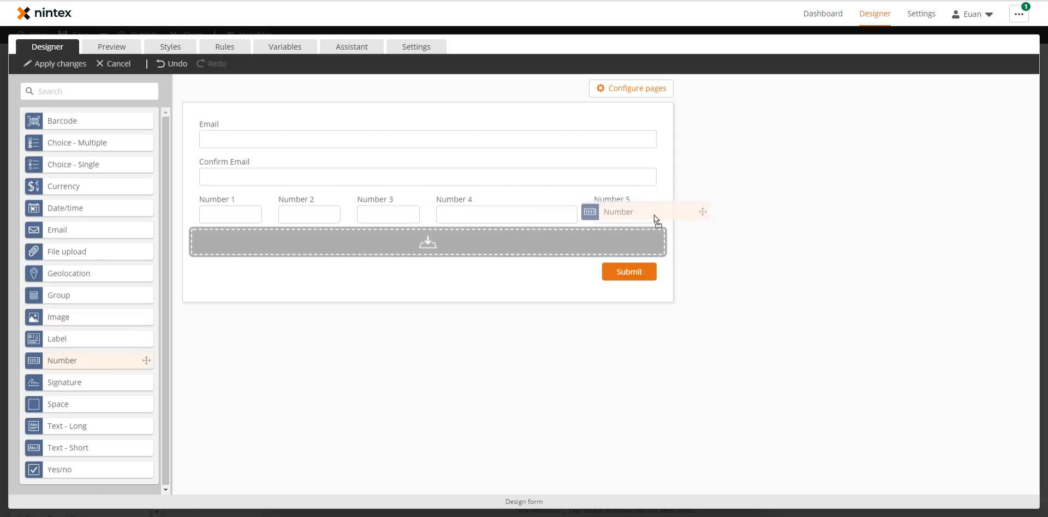
pyautogui.moveTo(97, 360); pyautogui.dragTo(624, 214)
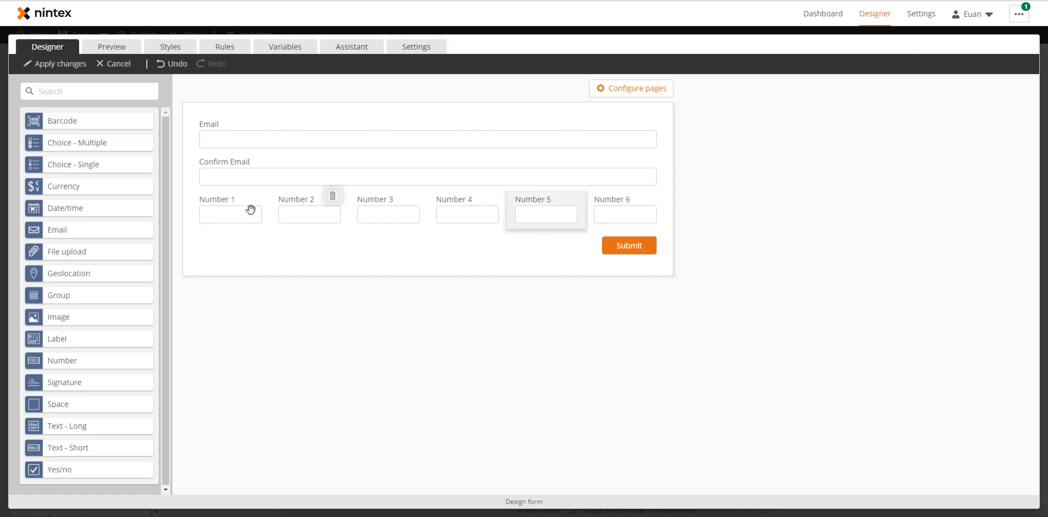
pyautogui.moveTo(88, 470)
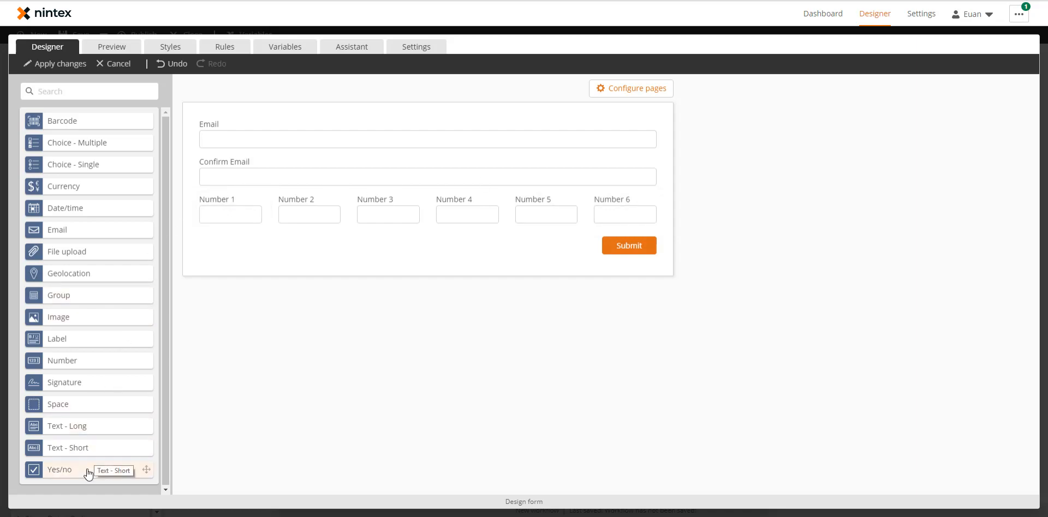
# - Drag a Signature field into a row under the numbers and a File upload field below it
pyautogui.moveTo(65, 382); pyautogui.dragTo(252, 239)
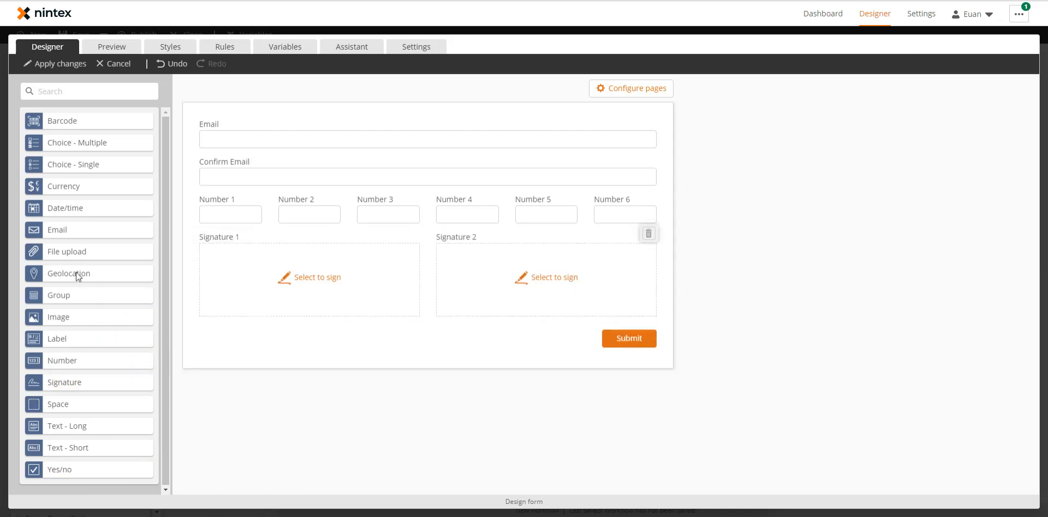
pyautogui.moveTo(66, 251); pyautogui.dragTo(427, 334)
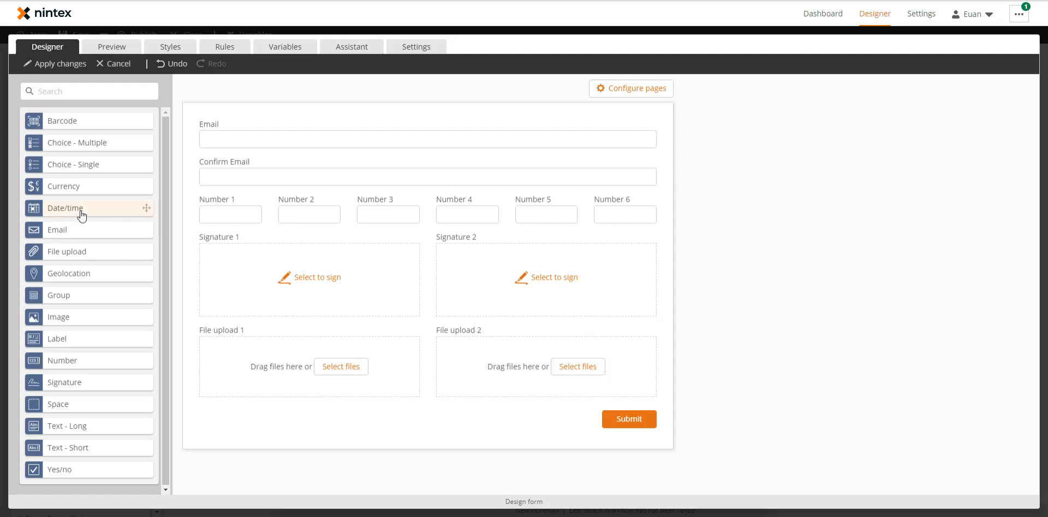
pyautogui.moveTo(82, 214)
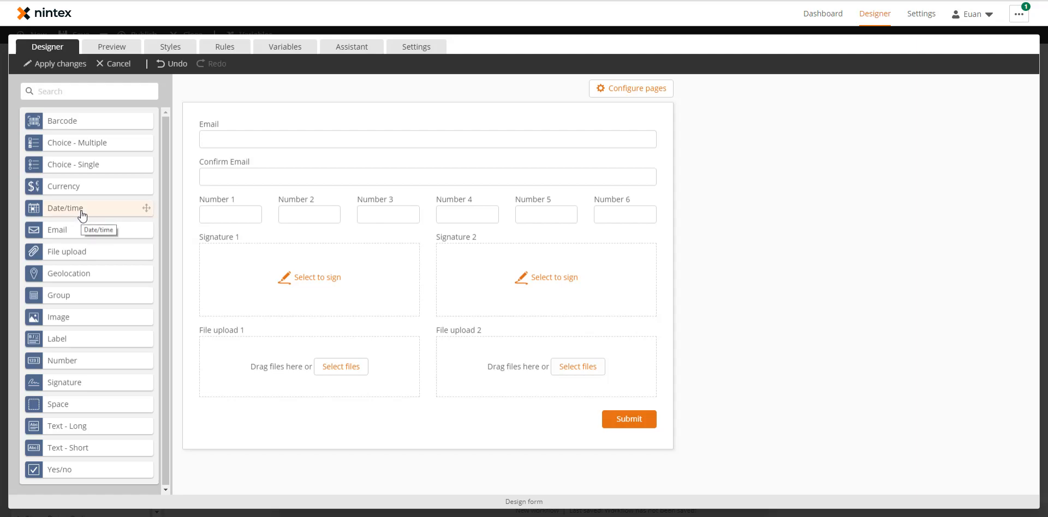